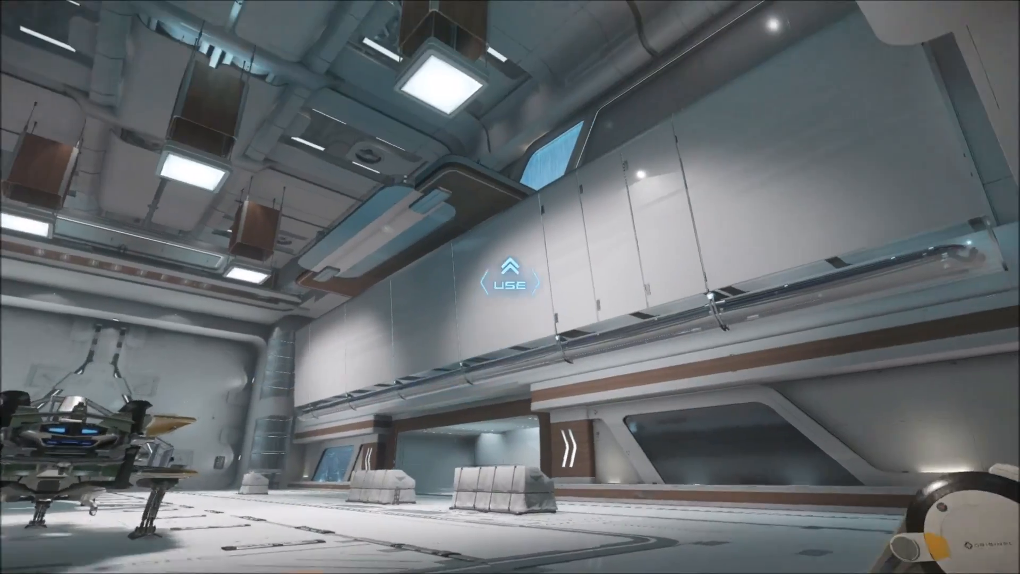
mouse_move(510, 287)
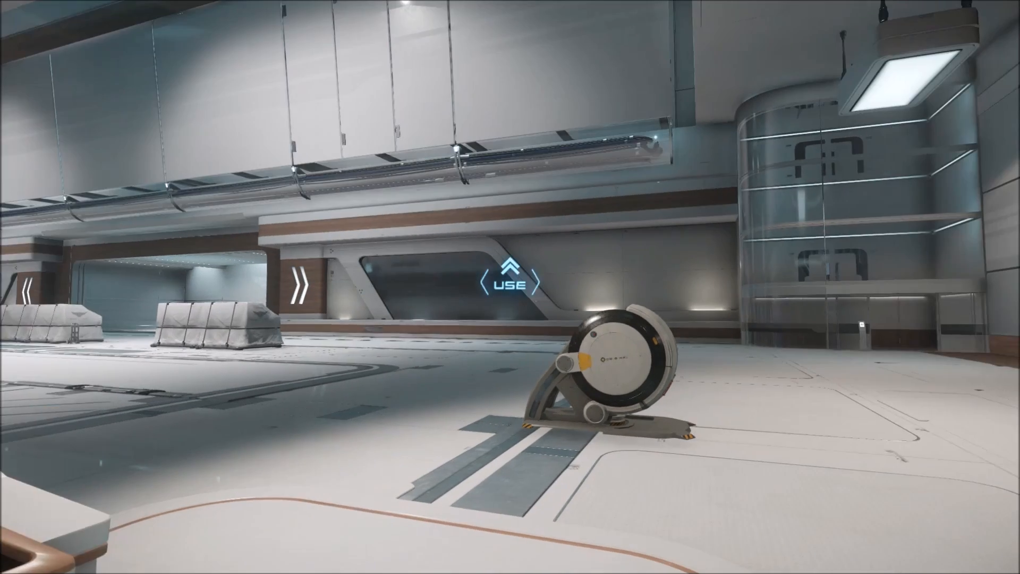
mouse_move(510, 286)
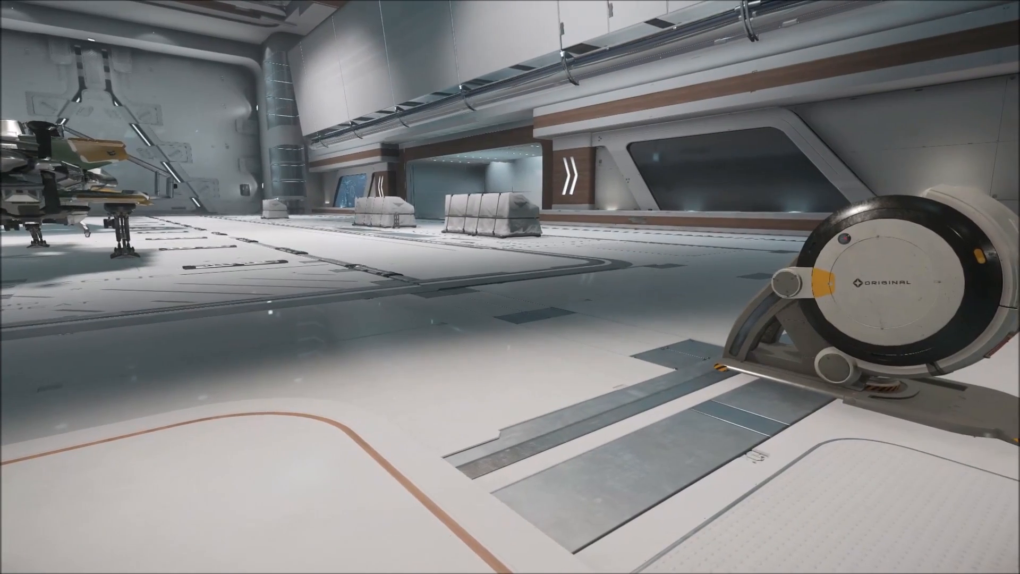
mouse_move(510, 287)
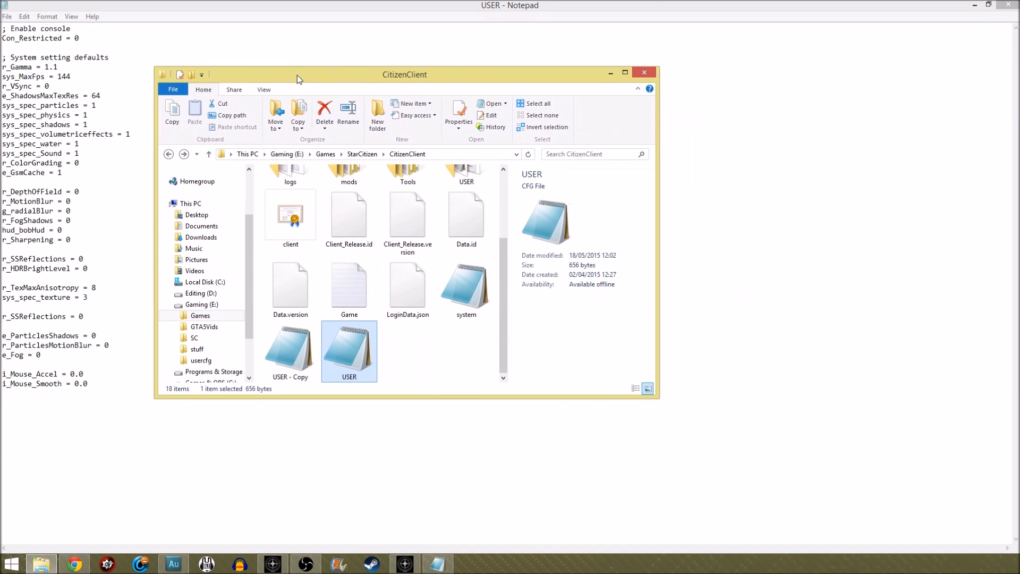
mouse_move(400, 69)
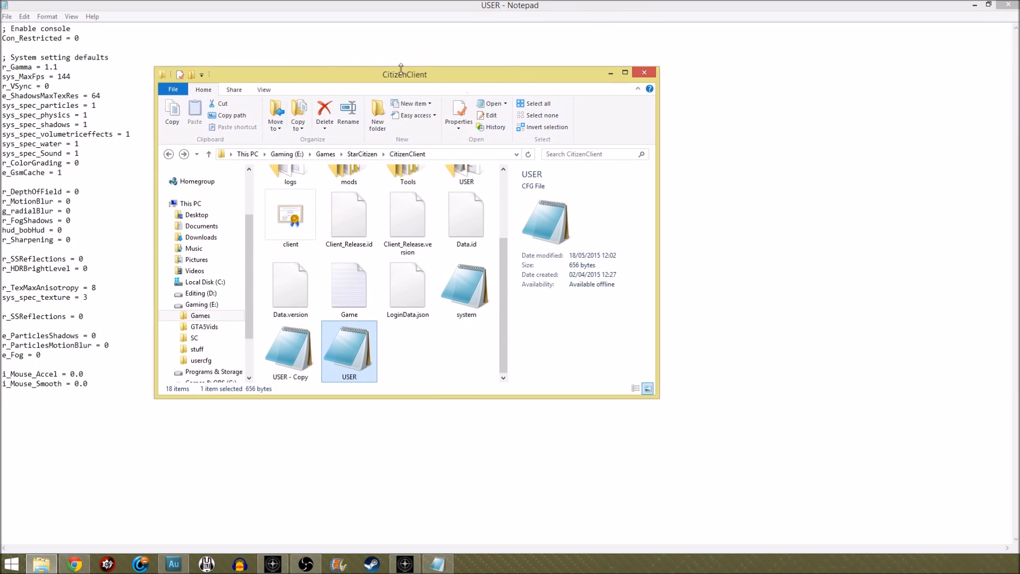
mouse_move(470, 80)
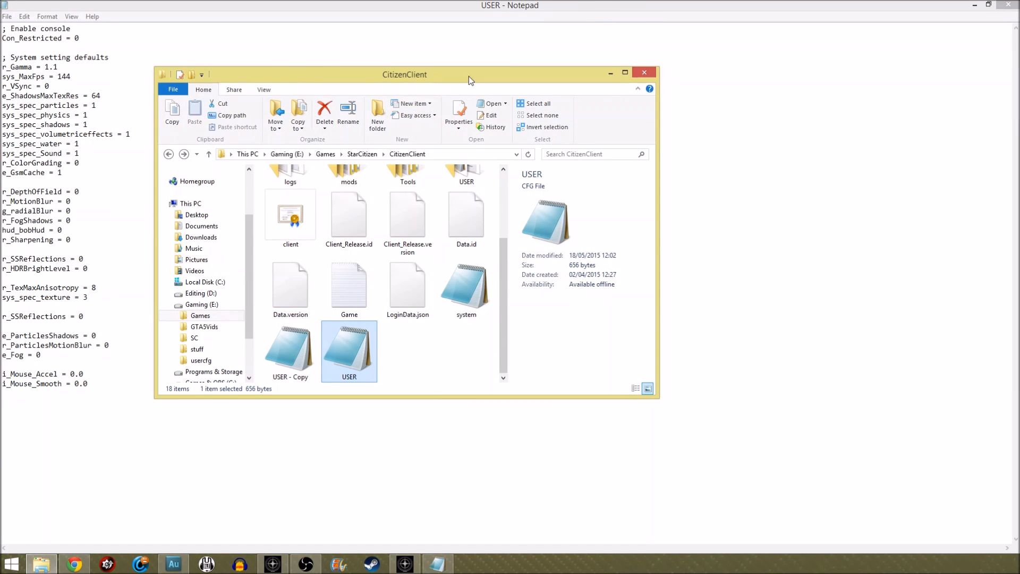
mouse_move(404, 296)
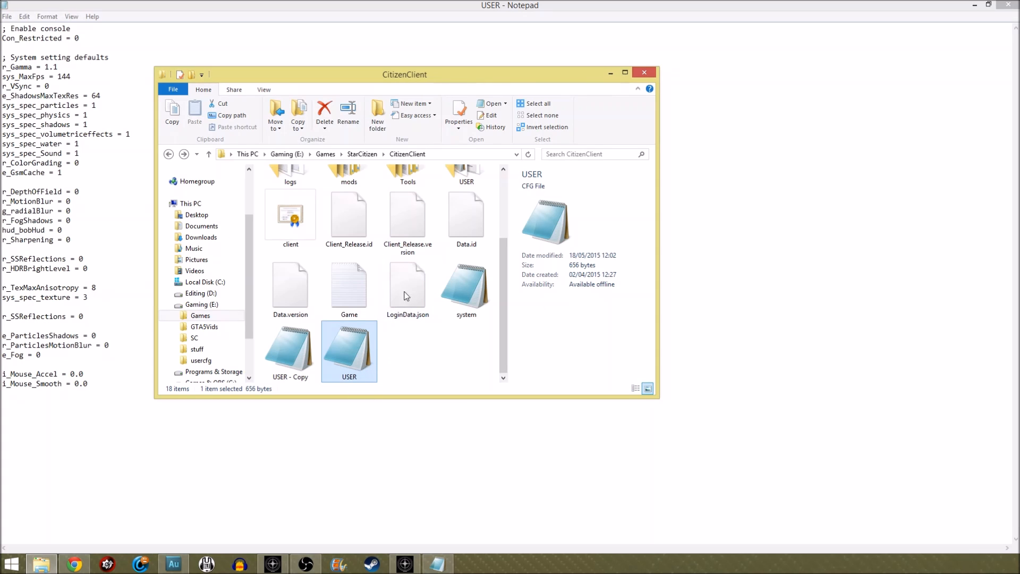
mouse_move(397, 346)
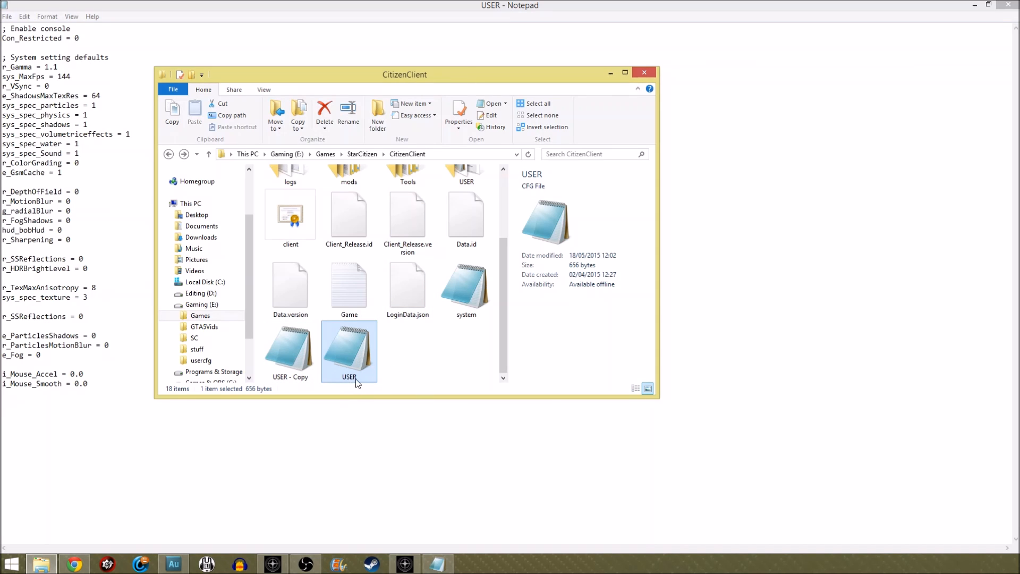
mouse_move(1002, 126)
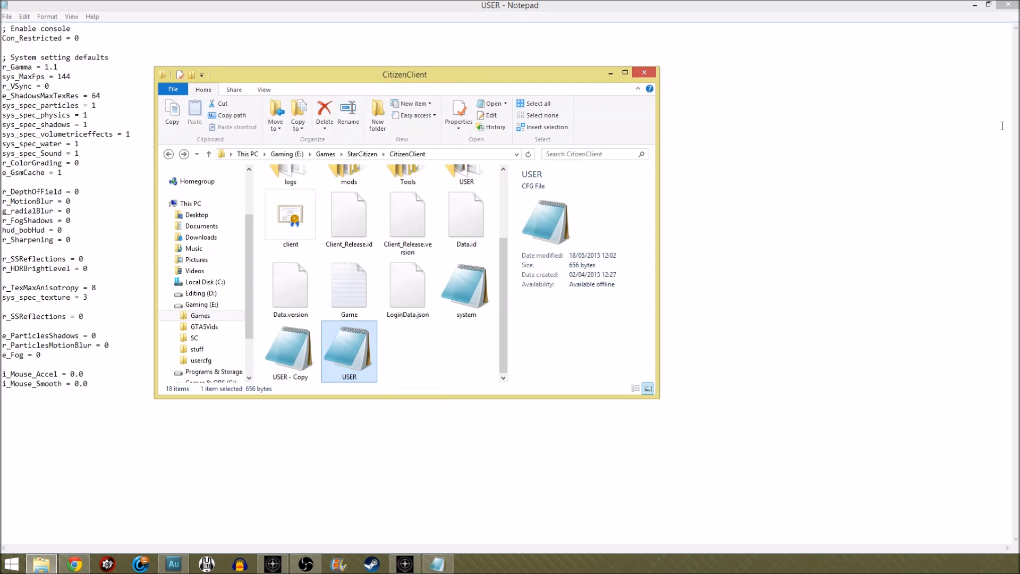
mouse_move(644, 72)
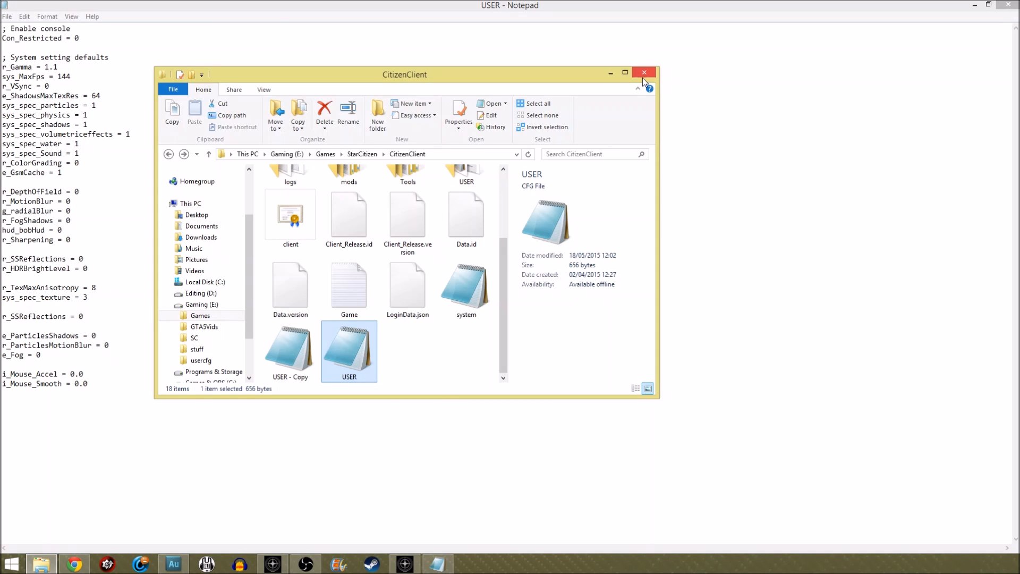
- Close the CitizenClient folder window and select text in the USER.cfg file
click(644, 72)
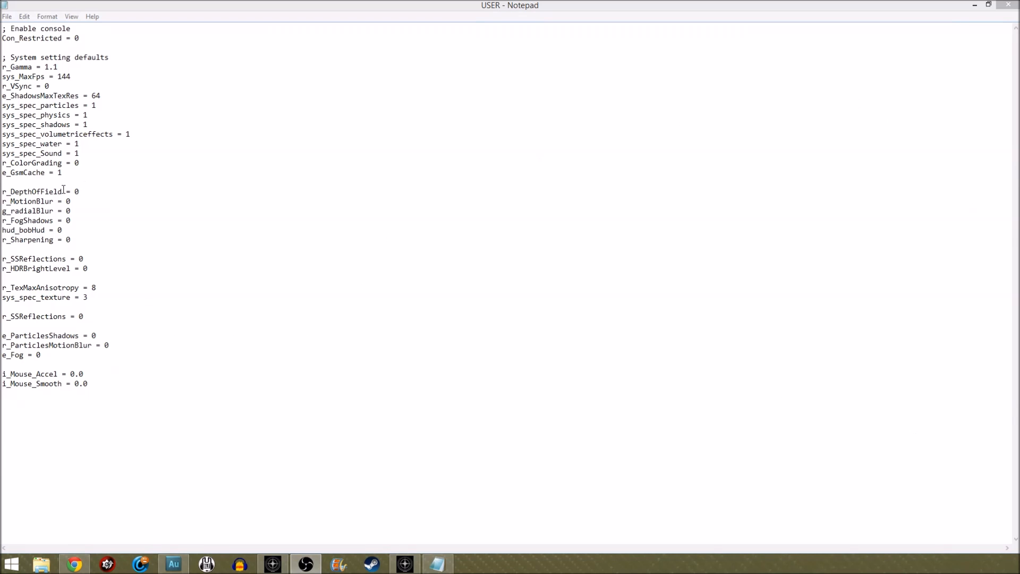
click(62, 172)
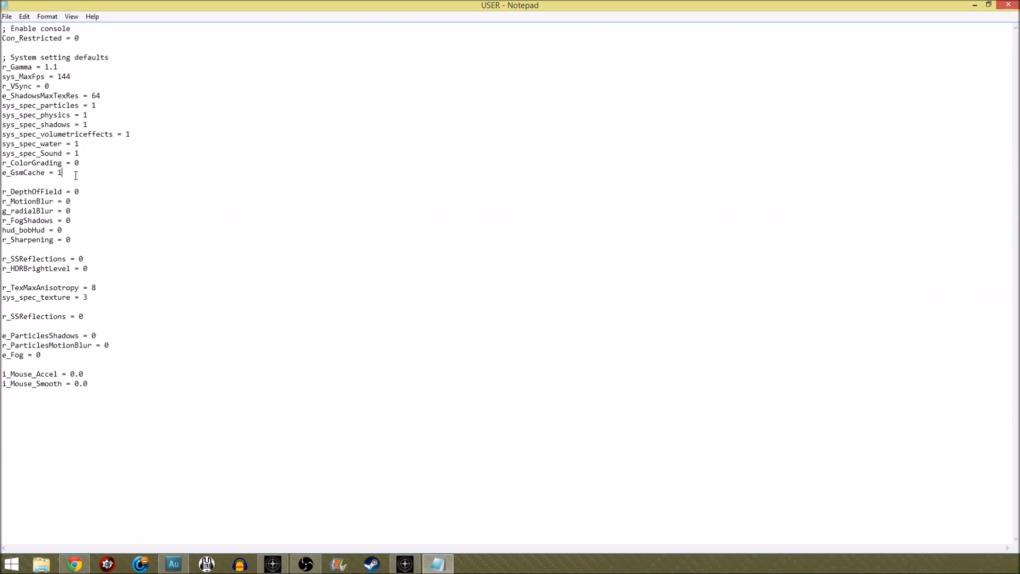
drag(1, 57, 62, 172)
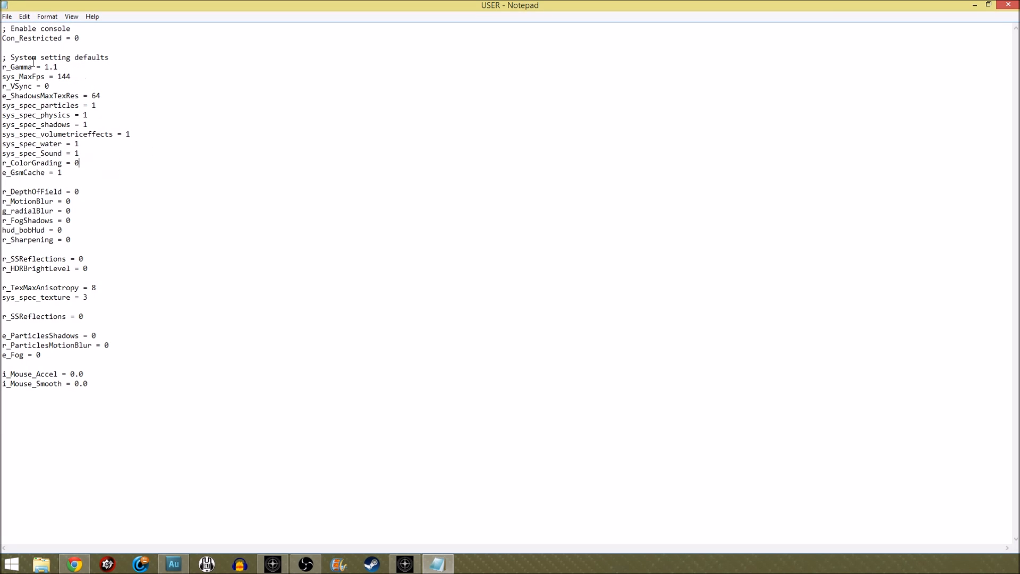
mouse_move(86, 70)
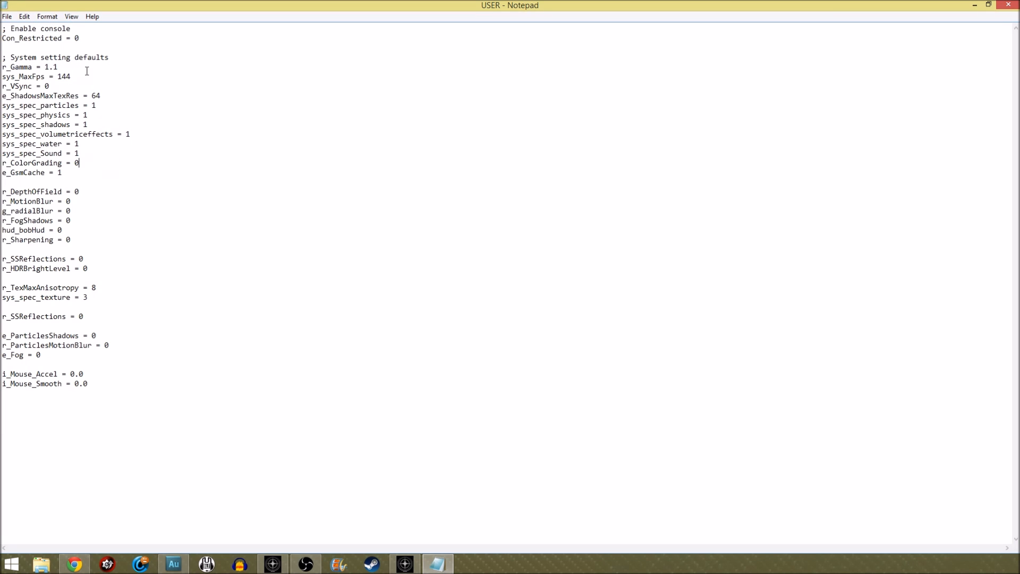
click(42, 76)
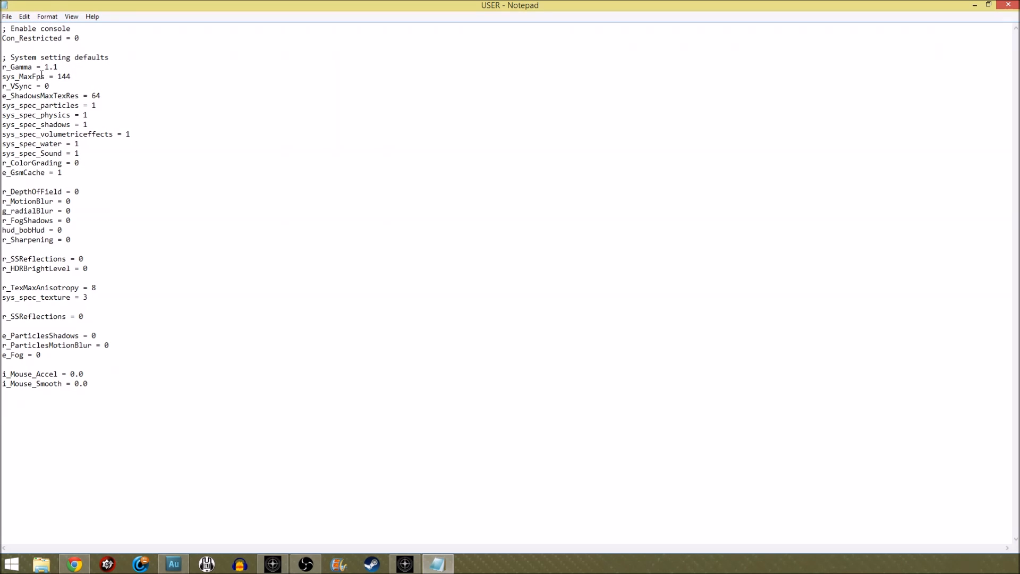
mouse_move(81, 76)
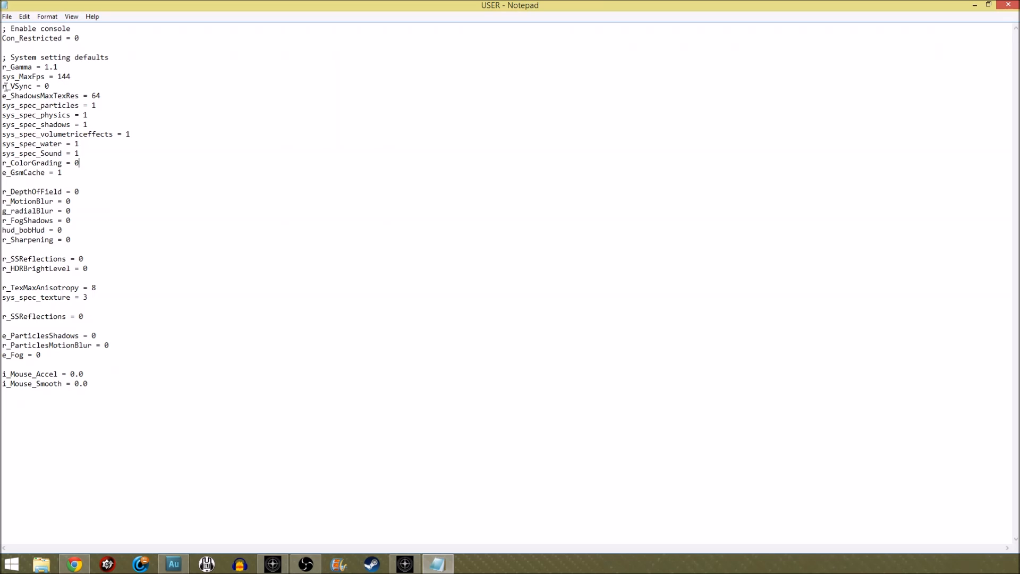
mouse_move(127, 102)
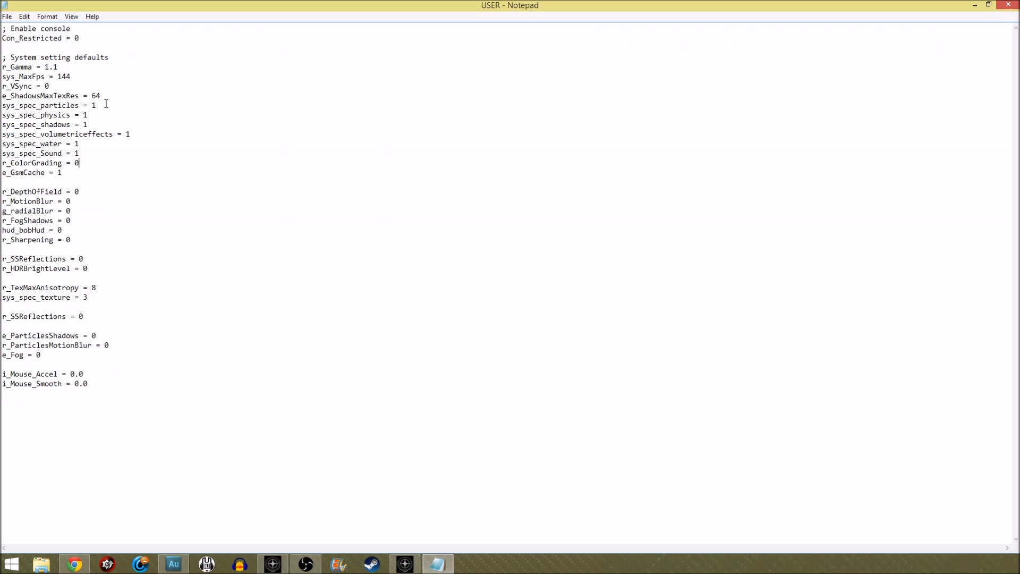
mouse_move(172, 131)
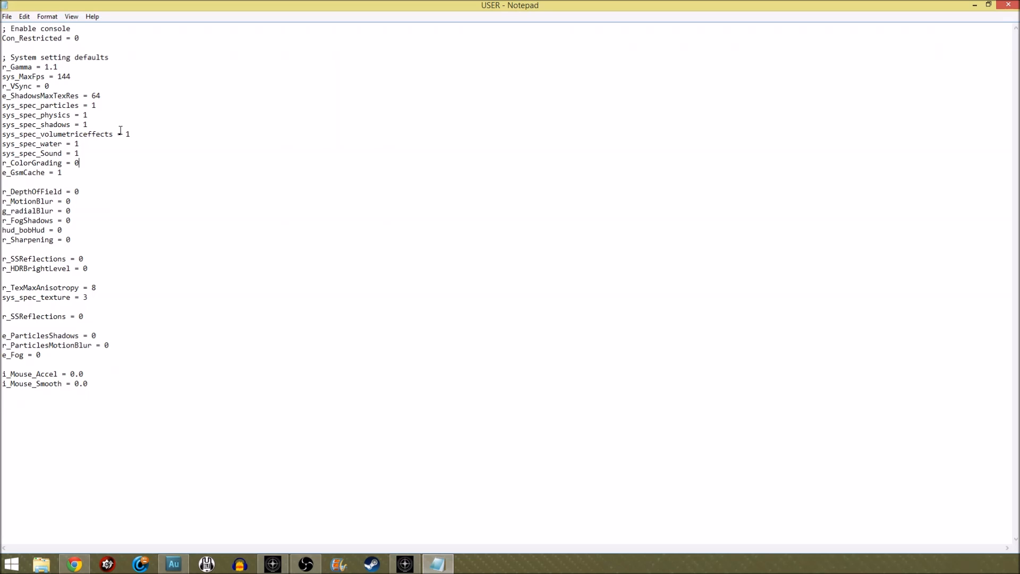
mouse_move(56, 141)
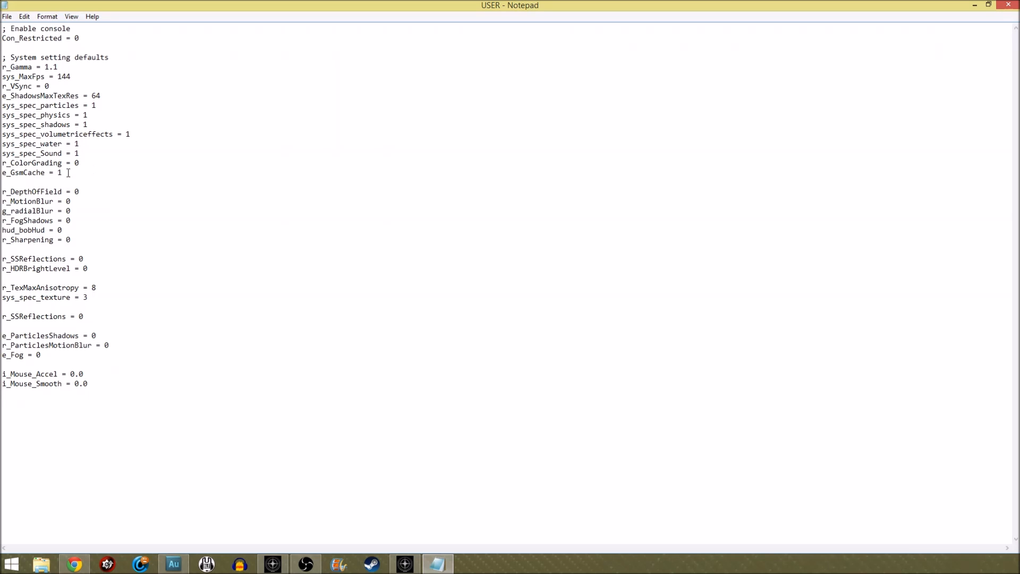
mouse_move(126, 171)
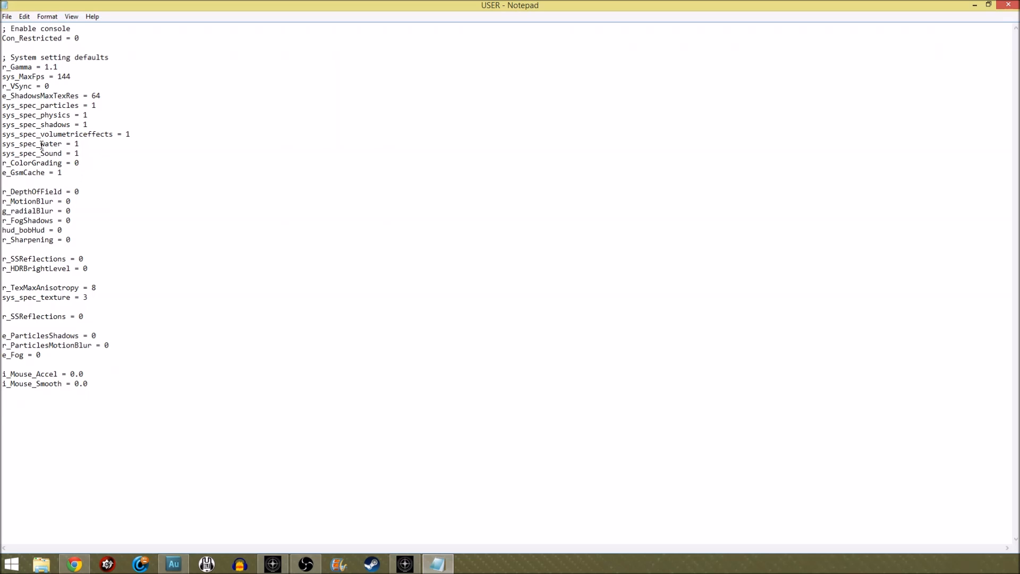
click(80, 163)
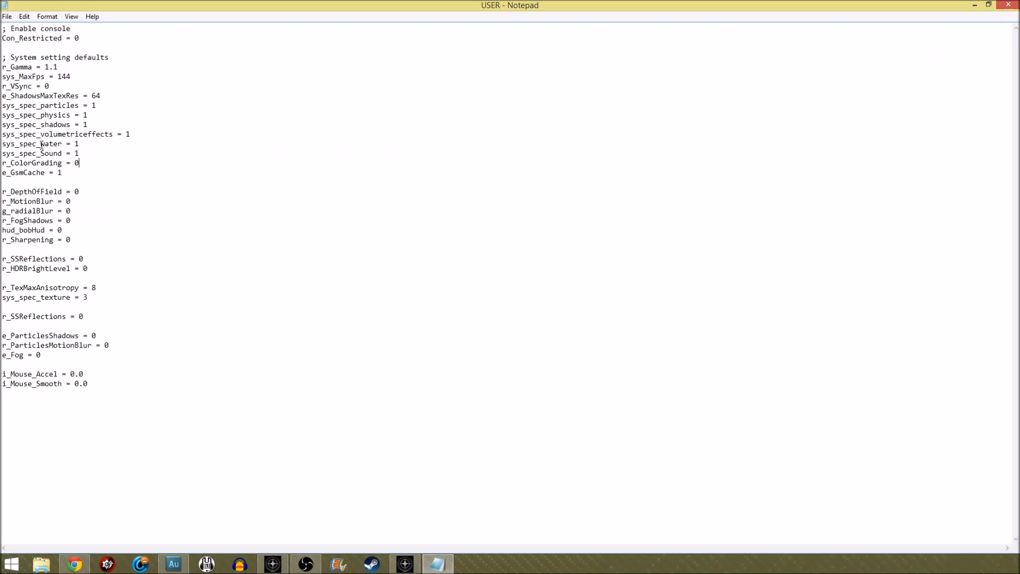
mouse_move(60, 172)
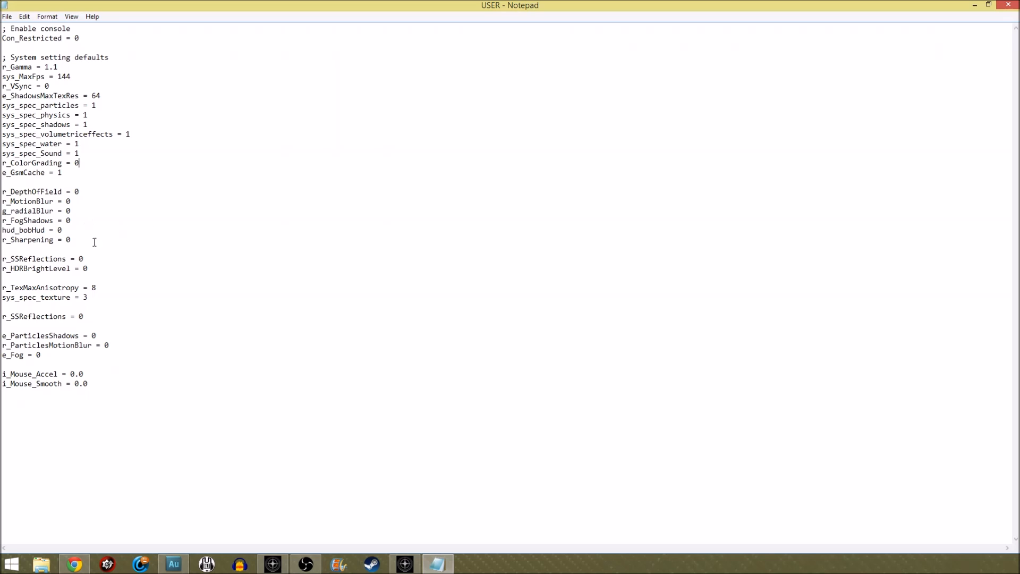
mouse_move(103, 218)
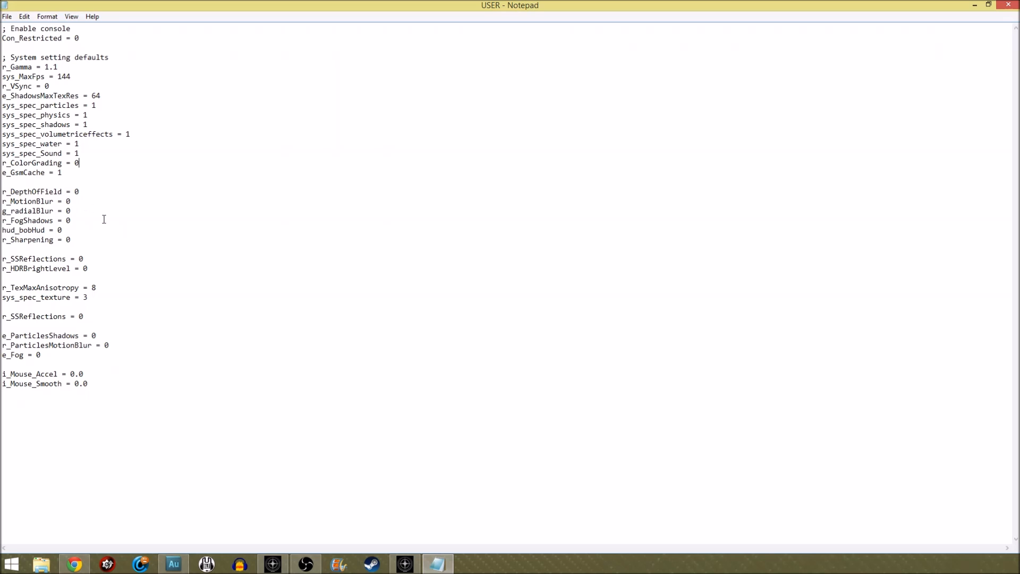
mouse_move(34, 197)
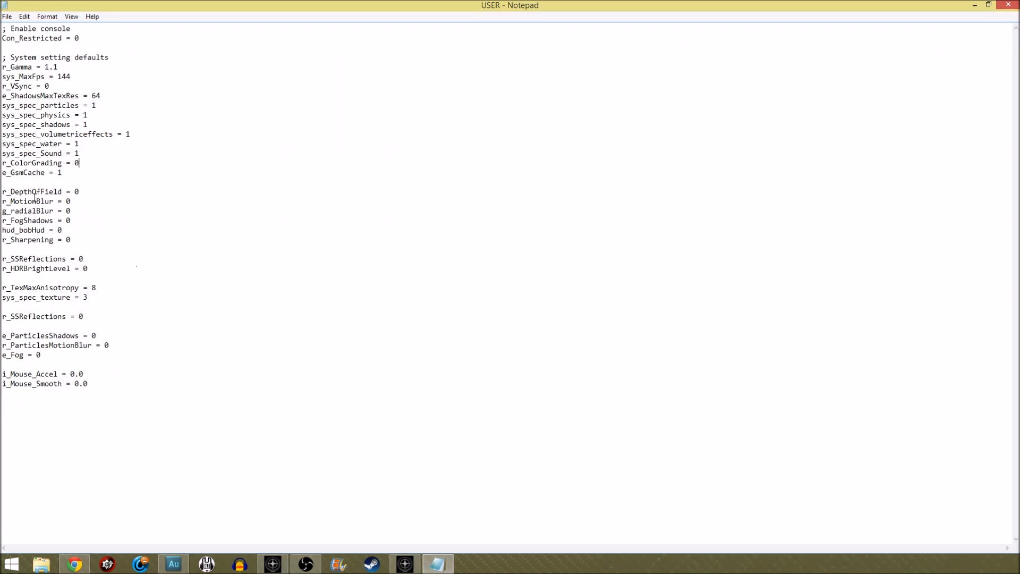